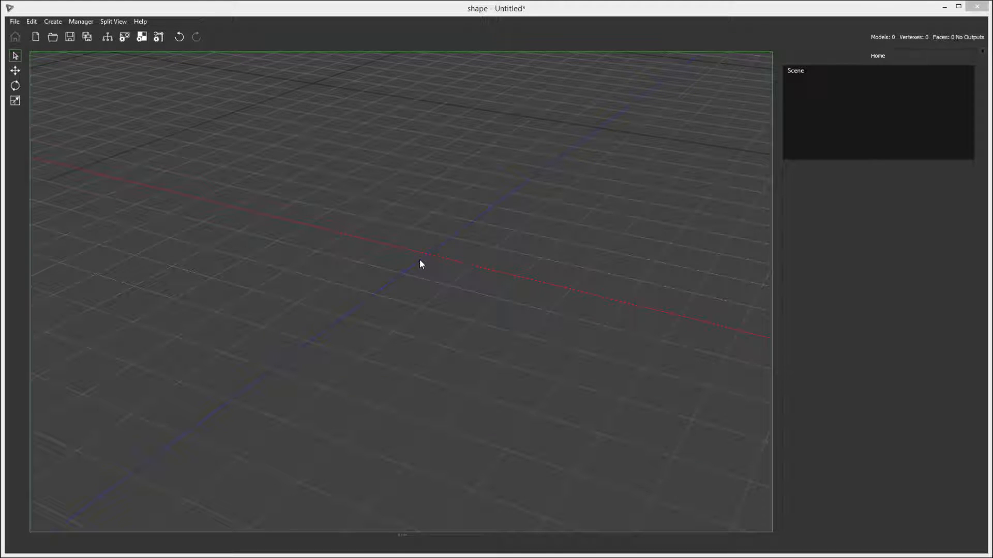
Step: Start a model import from the File menu and browse to Shoe.c4d in Manual_Shoe_Demo
left_click(17, 21)
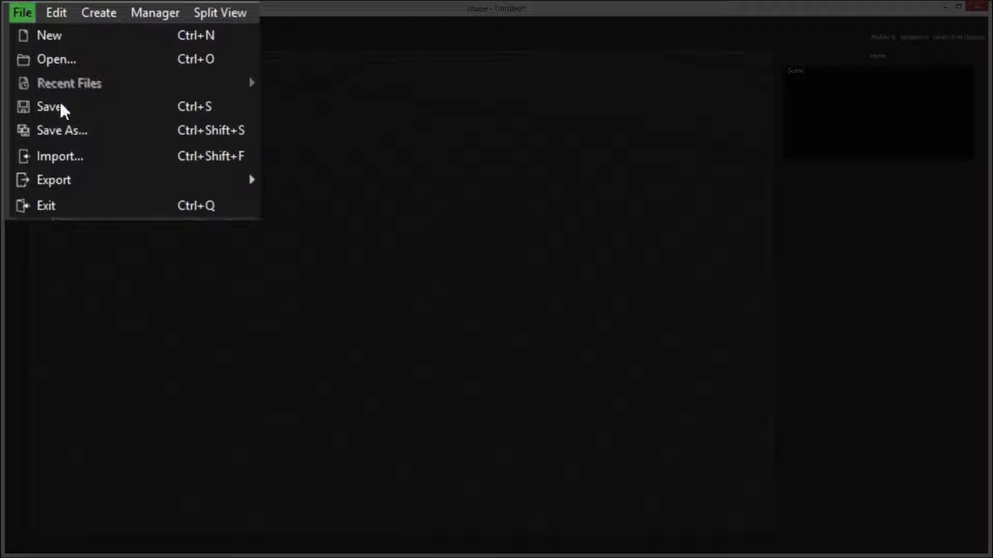
left_click(60, 157)
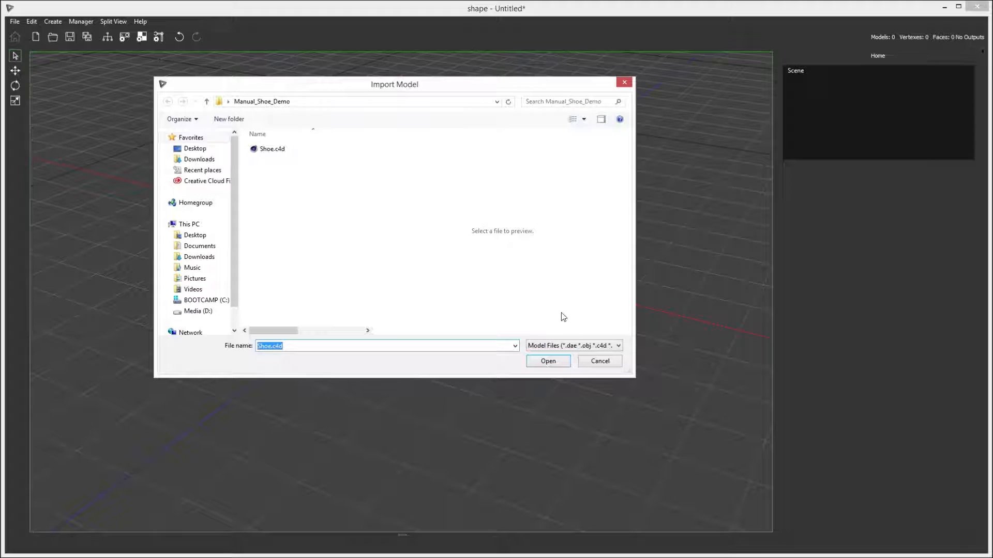
left_click(573, 345)
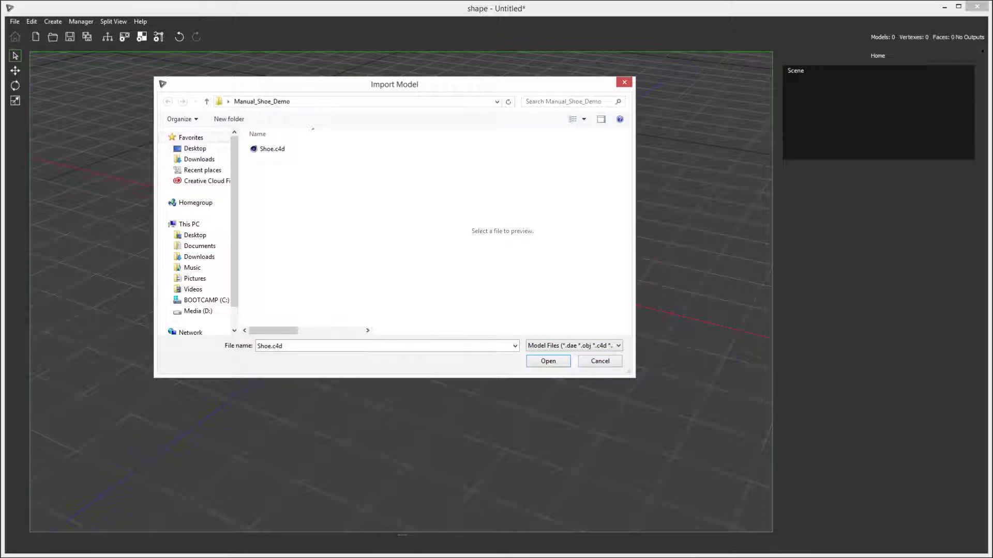
left_click(548, 360)
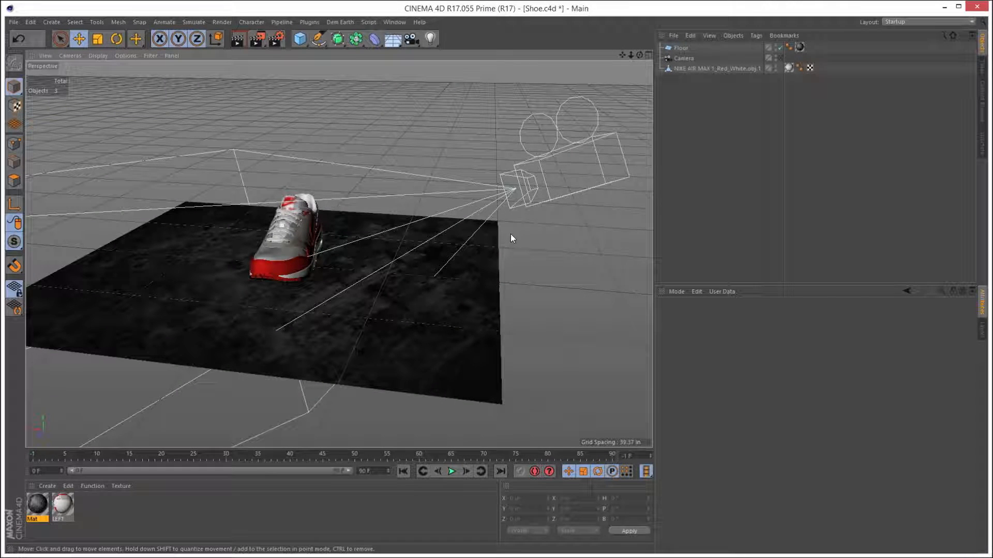
Step: Save the Cinema 4D scene as Shoe.c4d, replacing the existing file
left_click(12, 21)
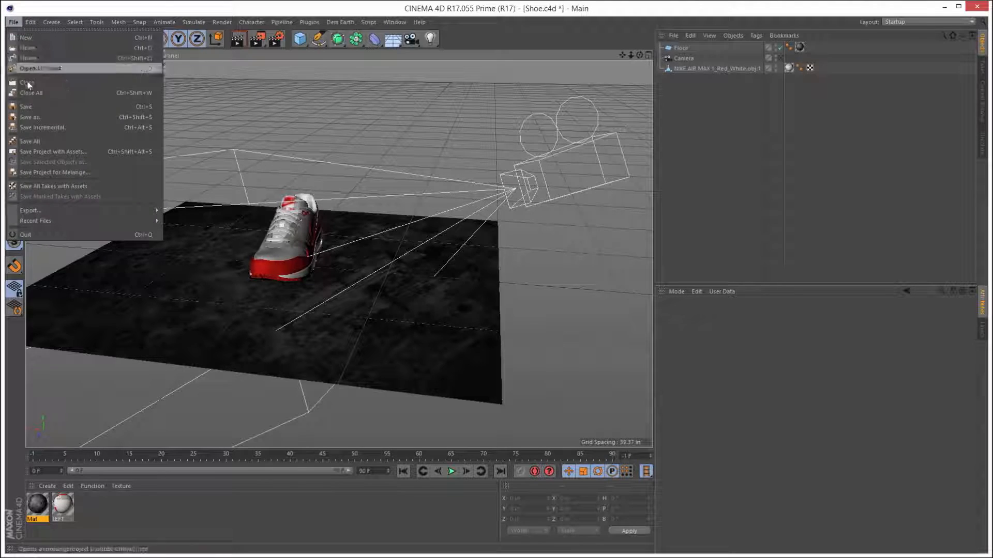
left_click(31, 116)
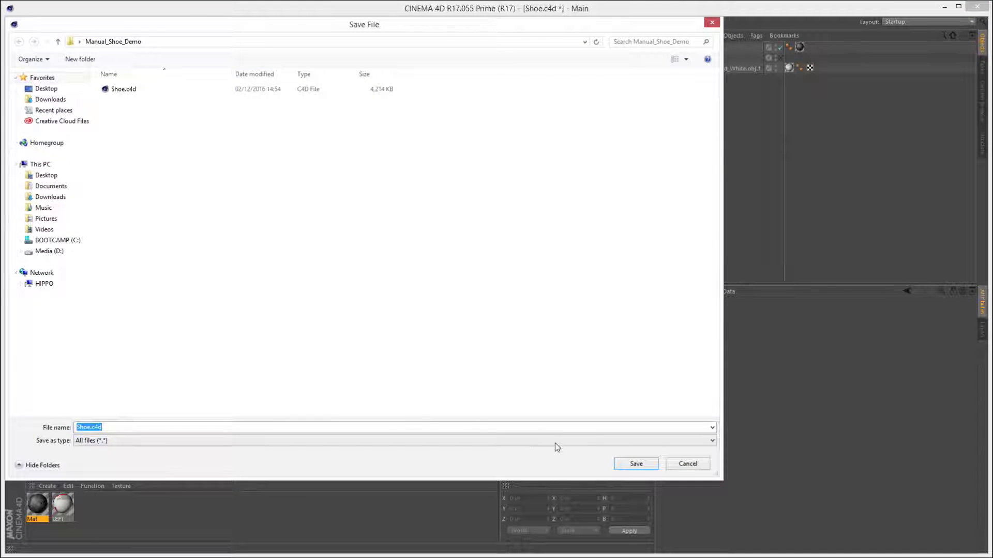
left_click(636, 464)
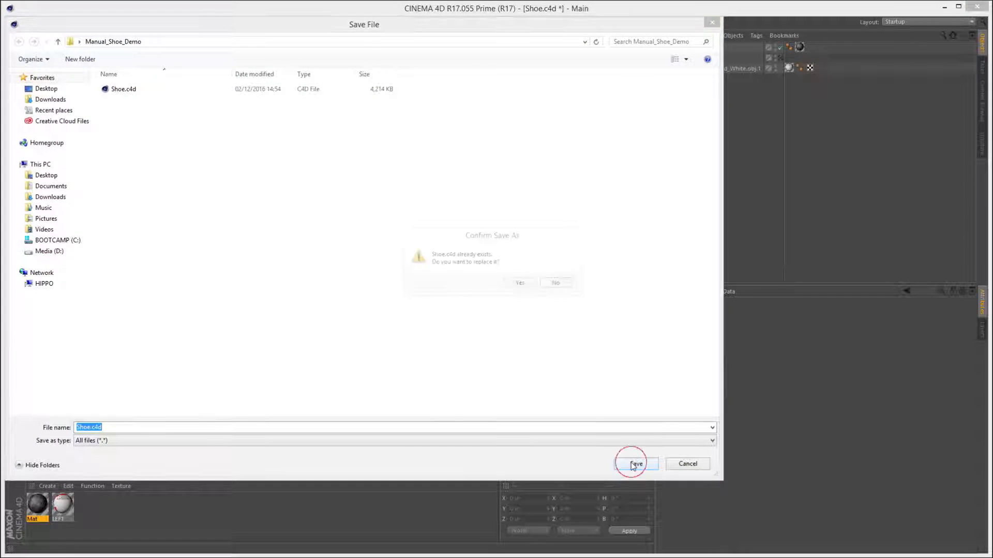
left_click(519, 282)
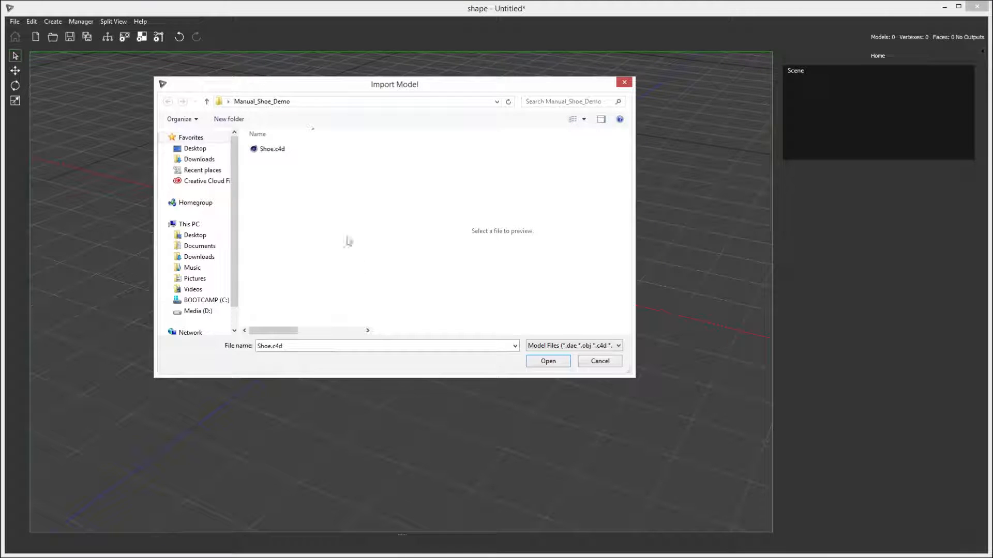
Step: Open Shoe.c4d from the Import Model dialog
left_click(272, 149)
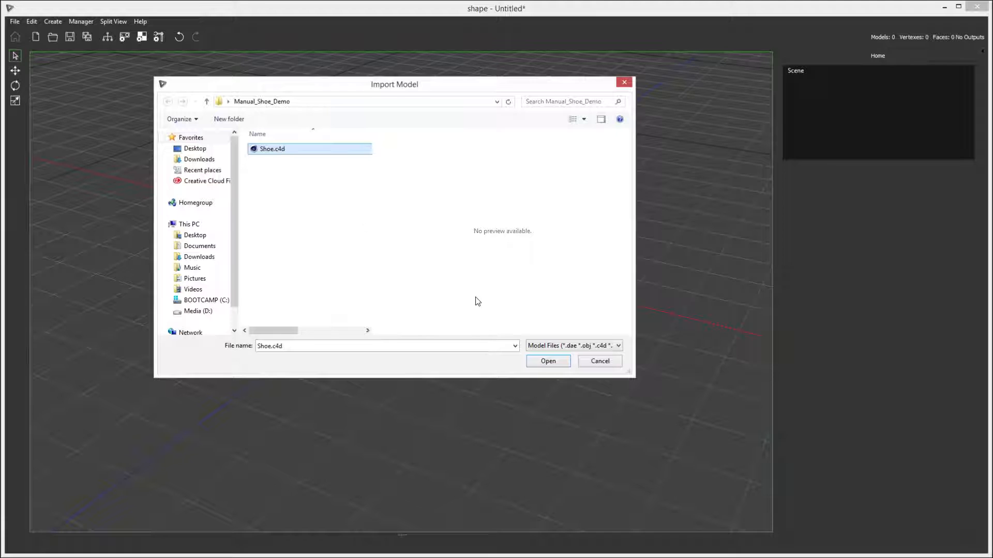
left_click(548, 361)
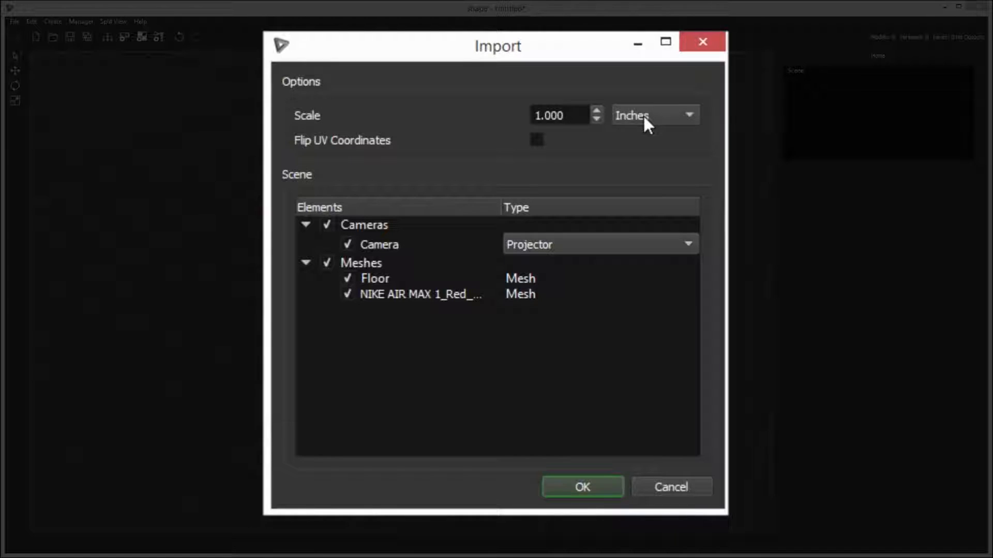
Step: Keep import units at Inches and select the Camera element
left_click(646, 116)
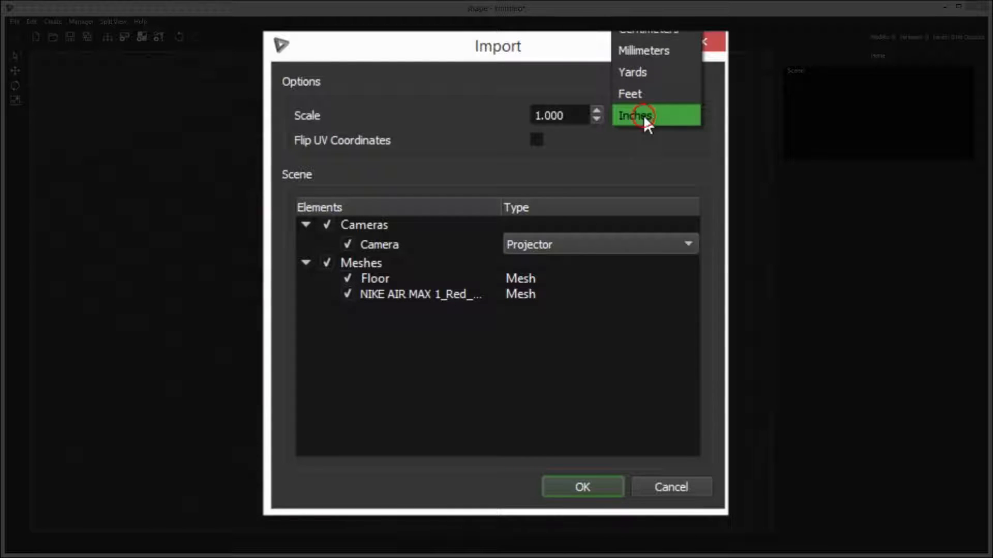
left_click(635, 116)
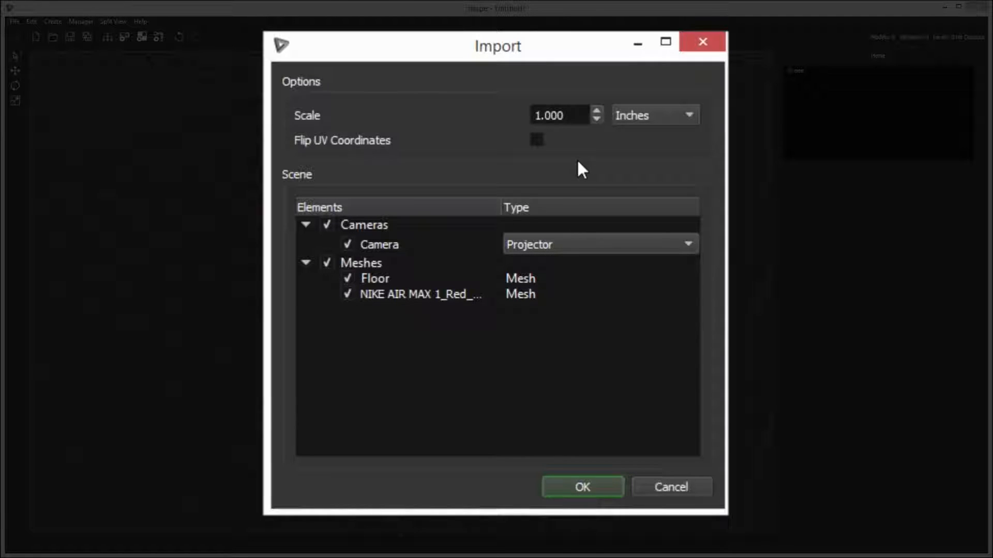
mouse_move(460, 233)
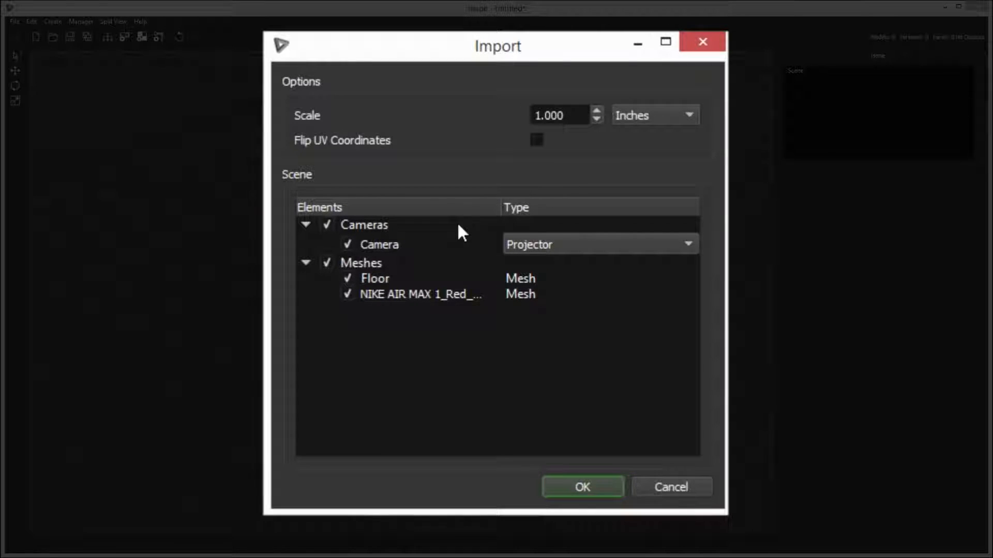
left_click(380, 244)
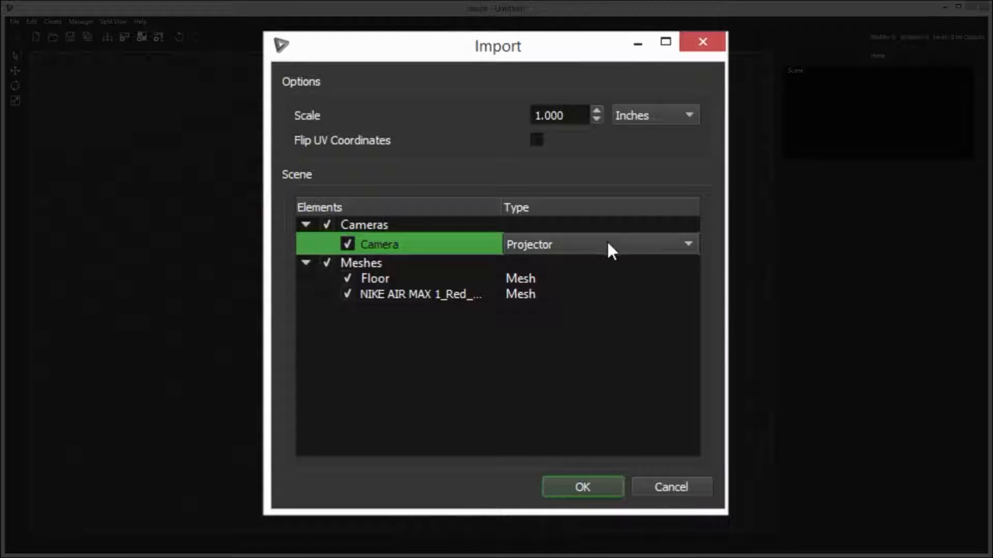
Step: Import the camera as a Projector and confirm the import settings
left_click(688, 244)
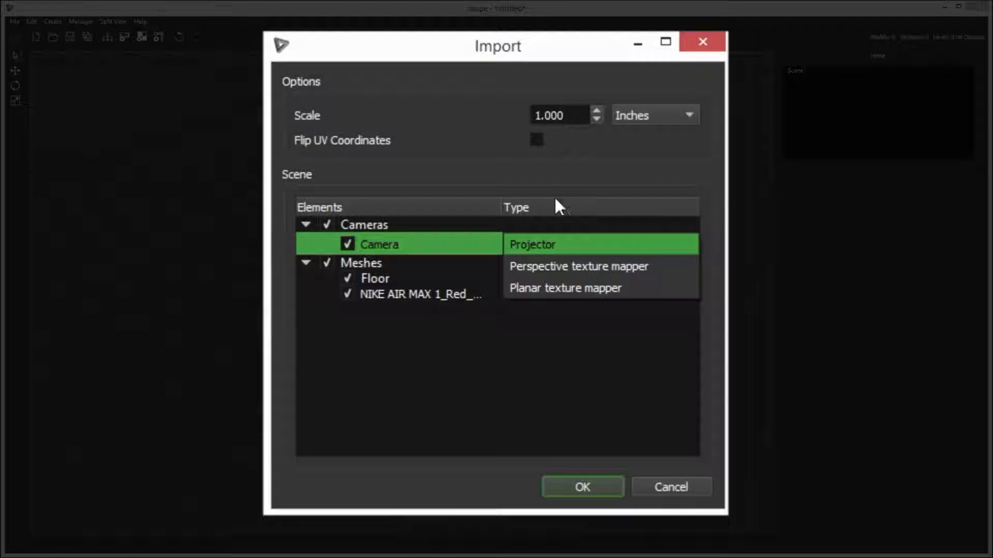
left_click(535, 244)
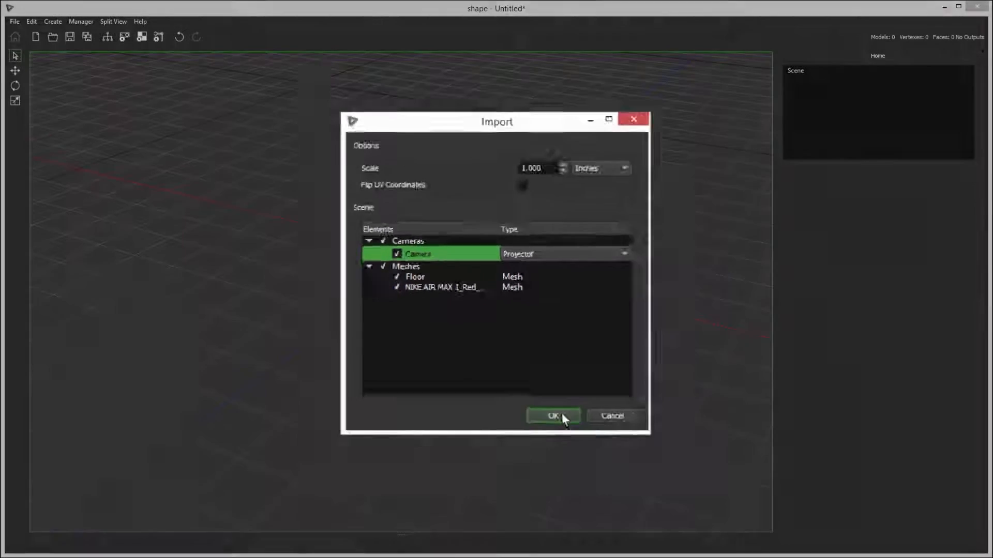
left_click(553, 415)
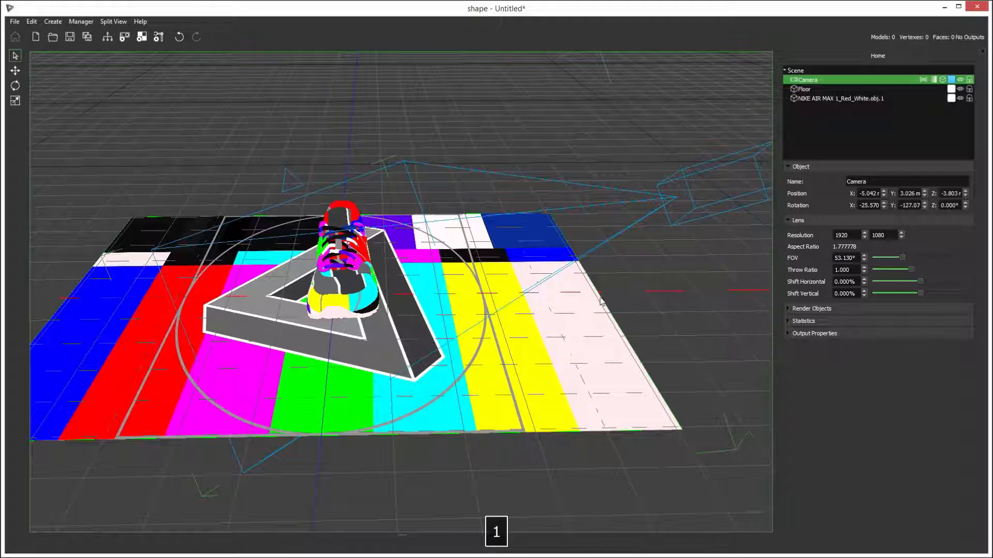
Step: Select the Floor mesh for the concrete material, then select the shoe mesh
left_click(799, 89)
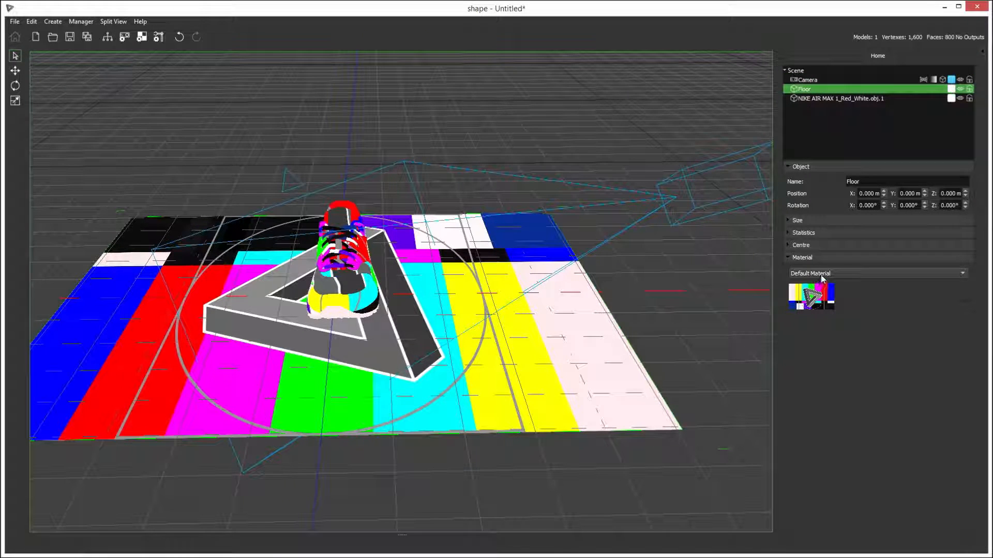
left_click(823, 99)
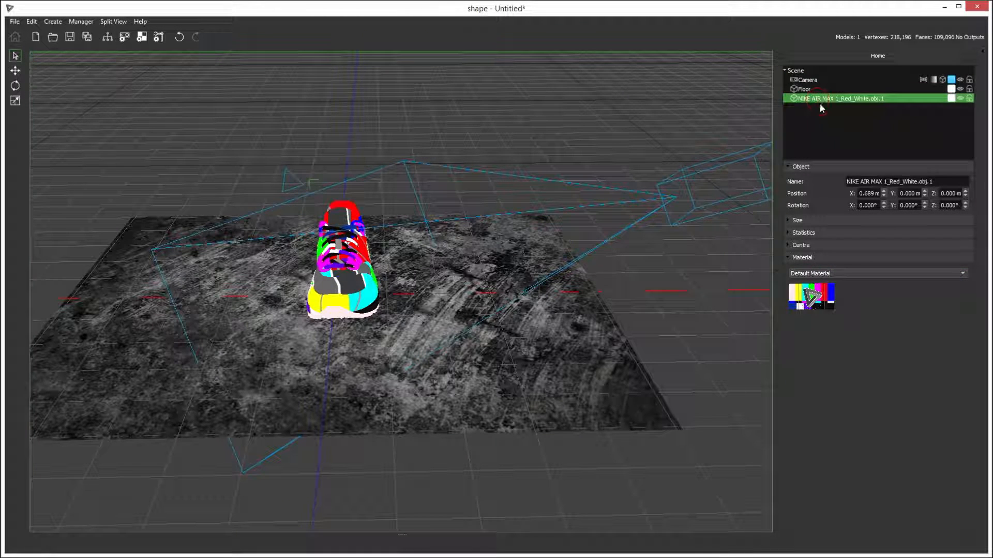